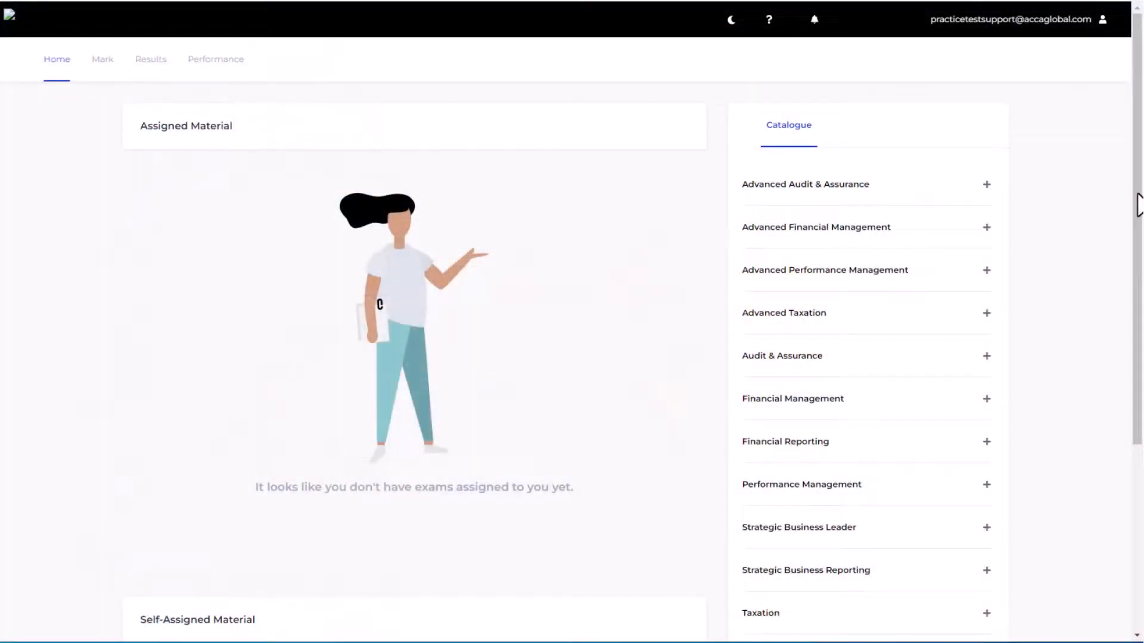
# Scroll to Self-Assigned Material and start the SBL Pre-December 2023 Mock Exam
pyautogui.scroll(-3)
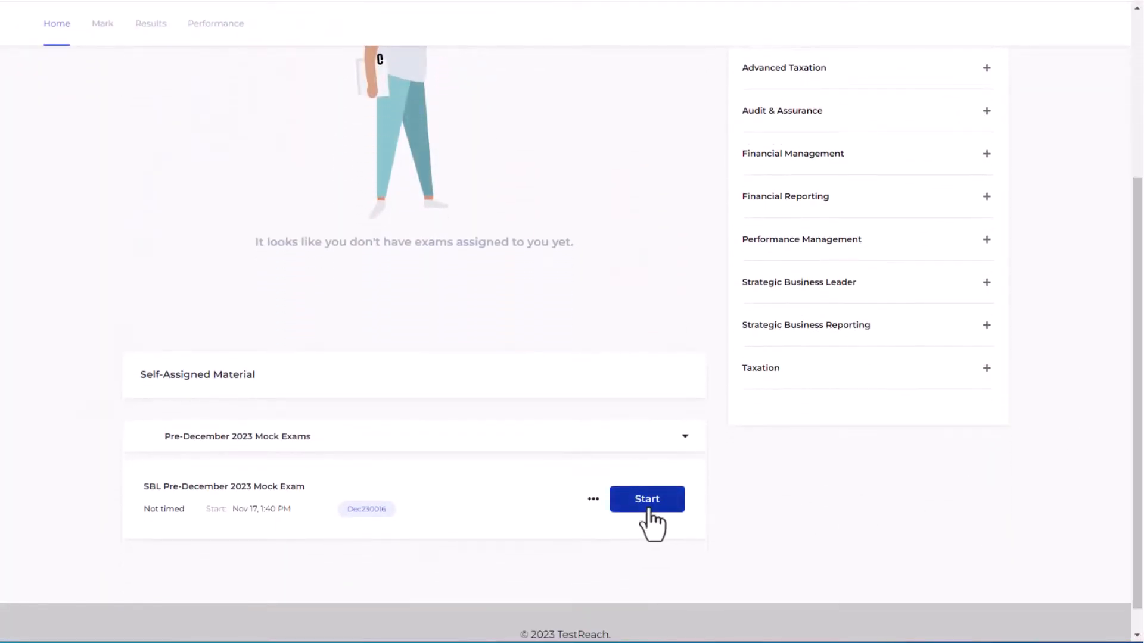
pyautogui.click(644, 499)
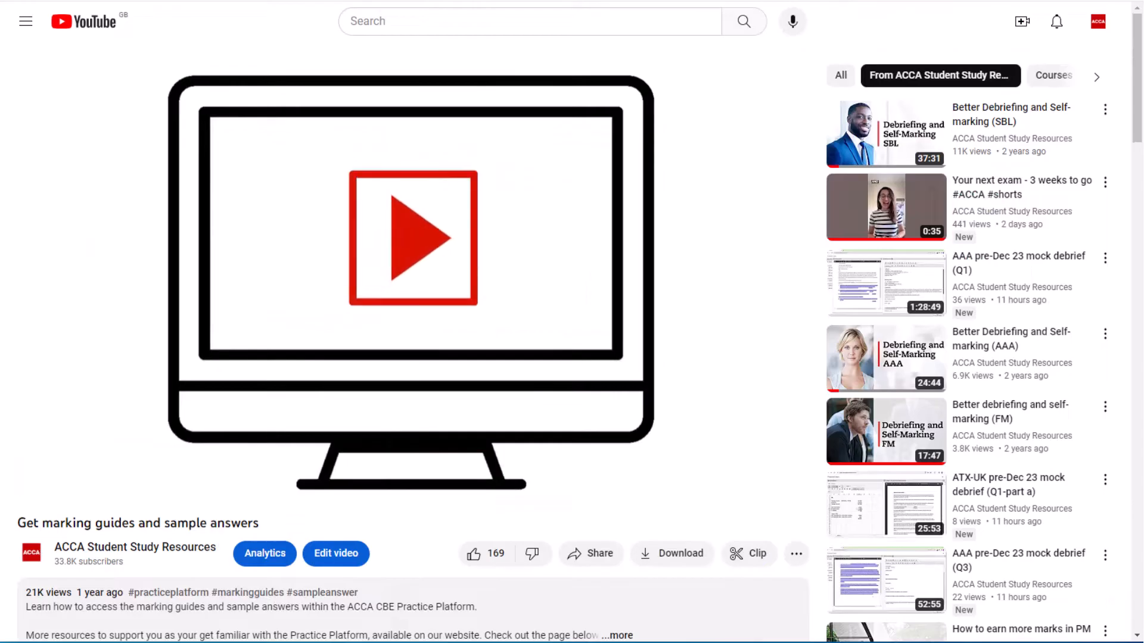
# Open the 'Get marking guides and sample answers' video from ACCA Student Study Resources
pyautogui.click(412, 236)
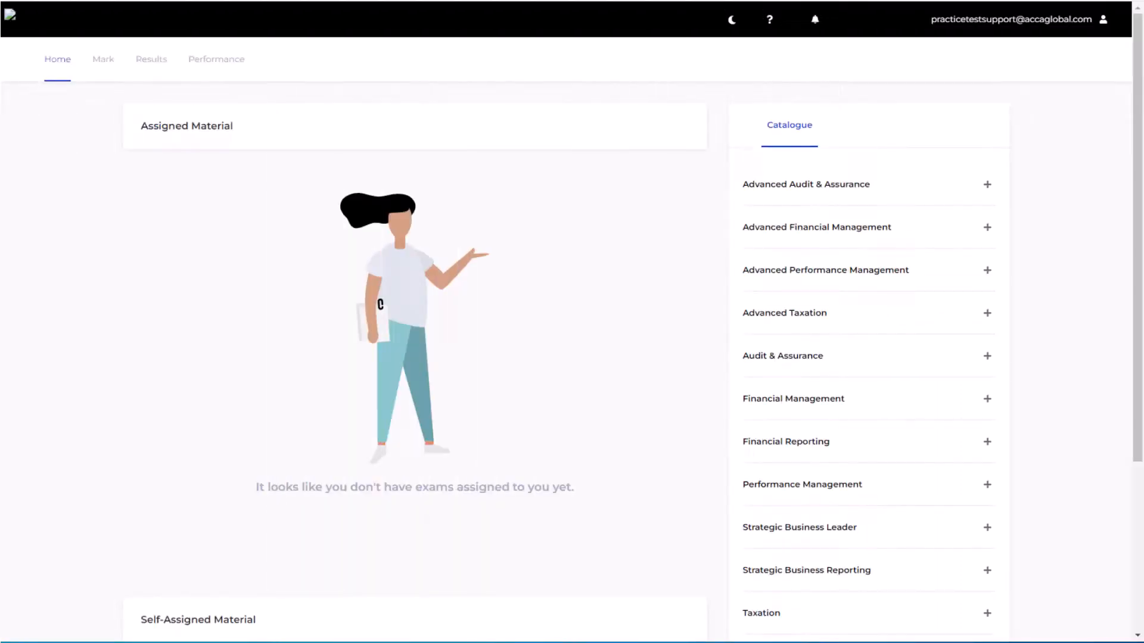
# From the Mark area, expand Pre-December 2023 Mock Exams and self-mark the SBL mock
pyautogui.click(103, 59)
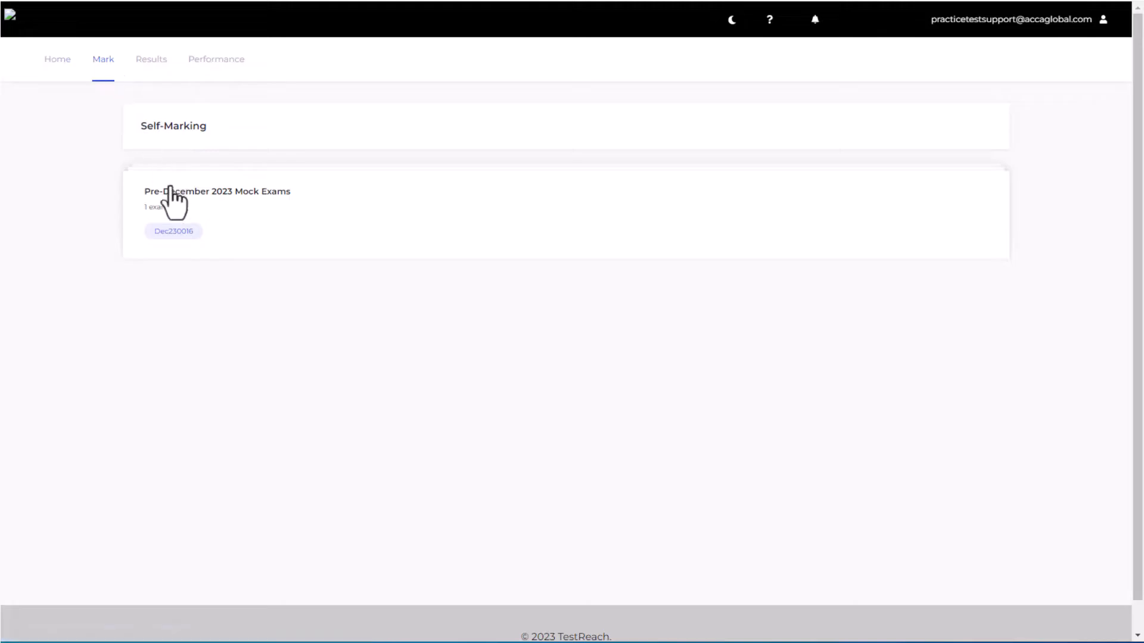
pyautogui.moveTo(175, 208)
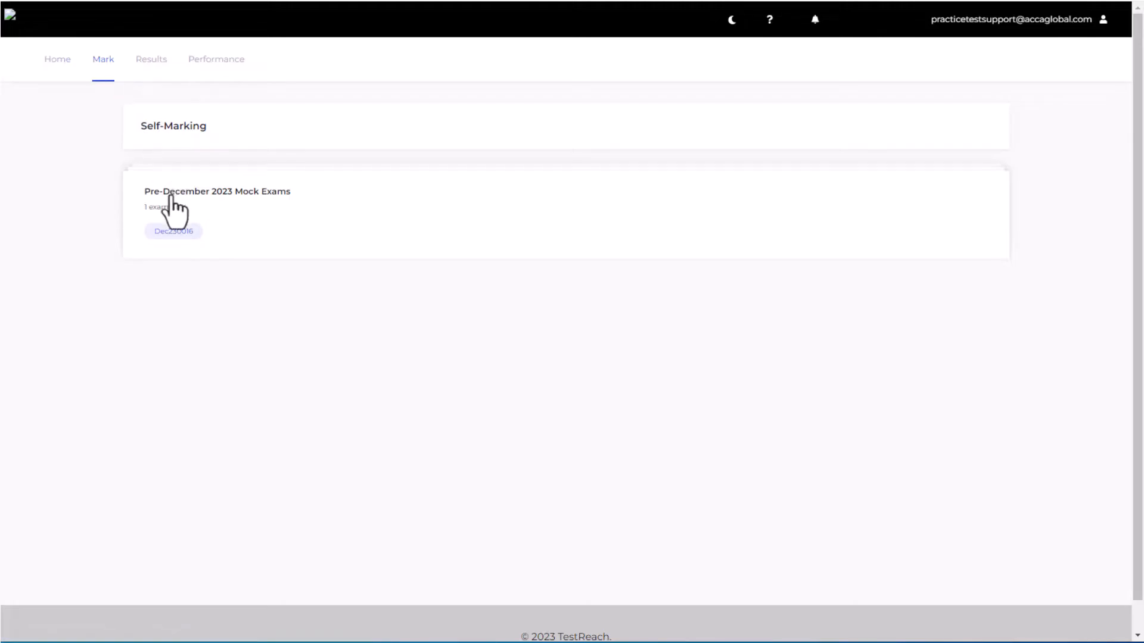
pyautogui.click(217, 201)
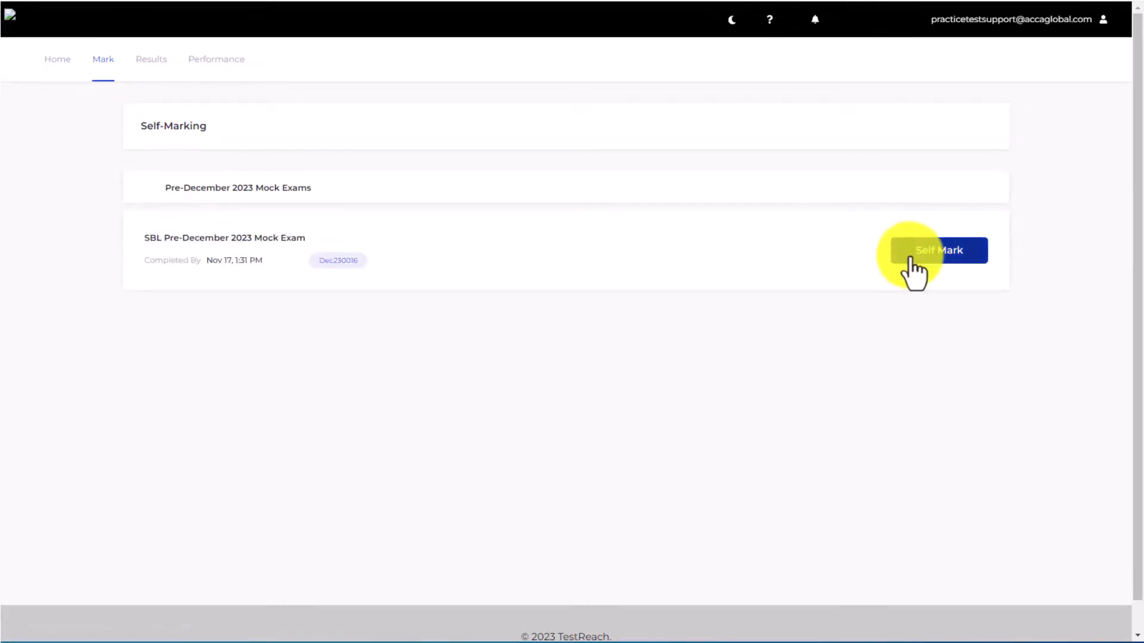
pyautogui.click(938, 251)
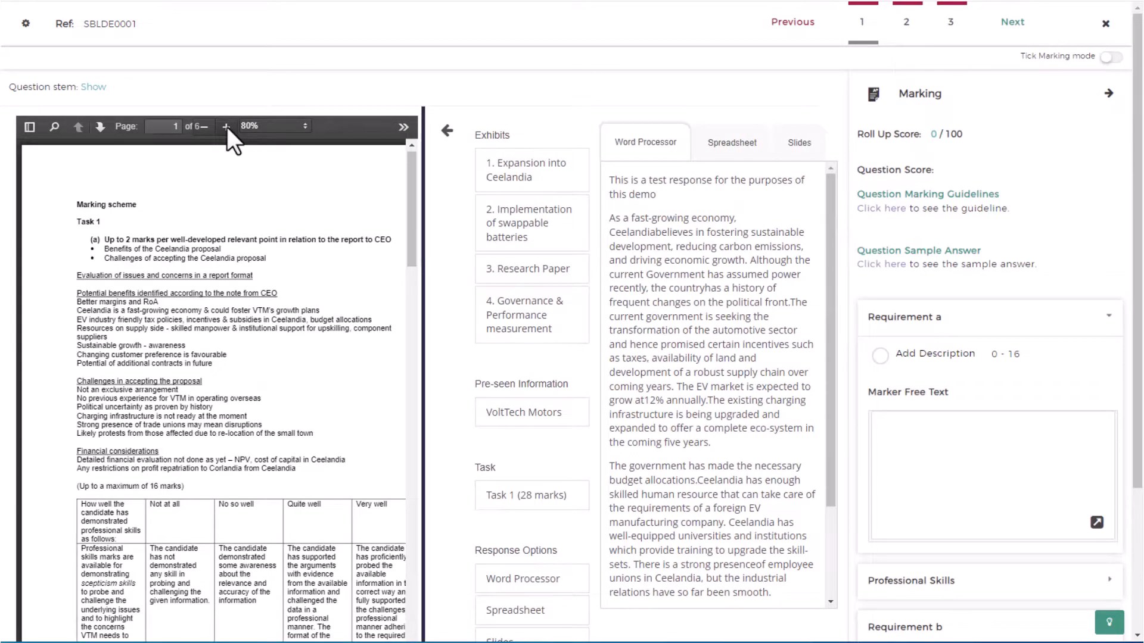
# Enlarge the marking scheme, check question 2's empty answer, then return to question 1
pyautogui.click(226, 126)
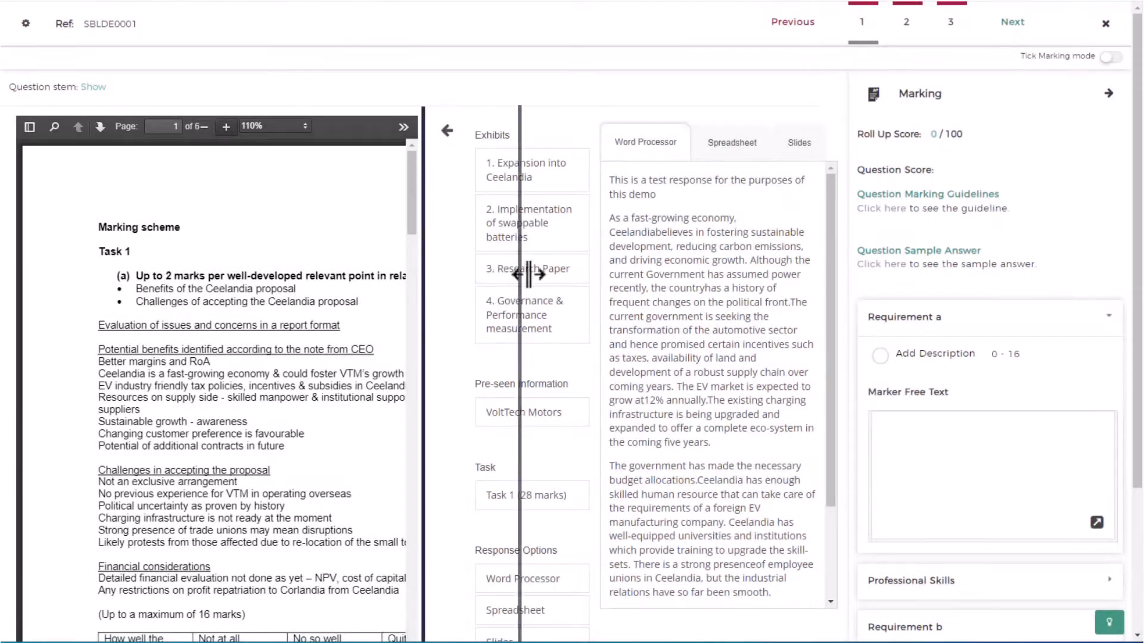
pyautogui.click(207, 126)
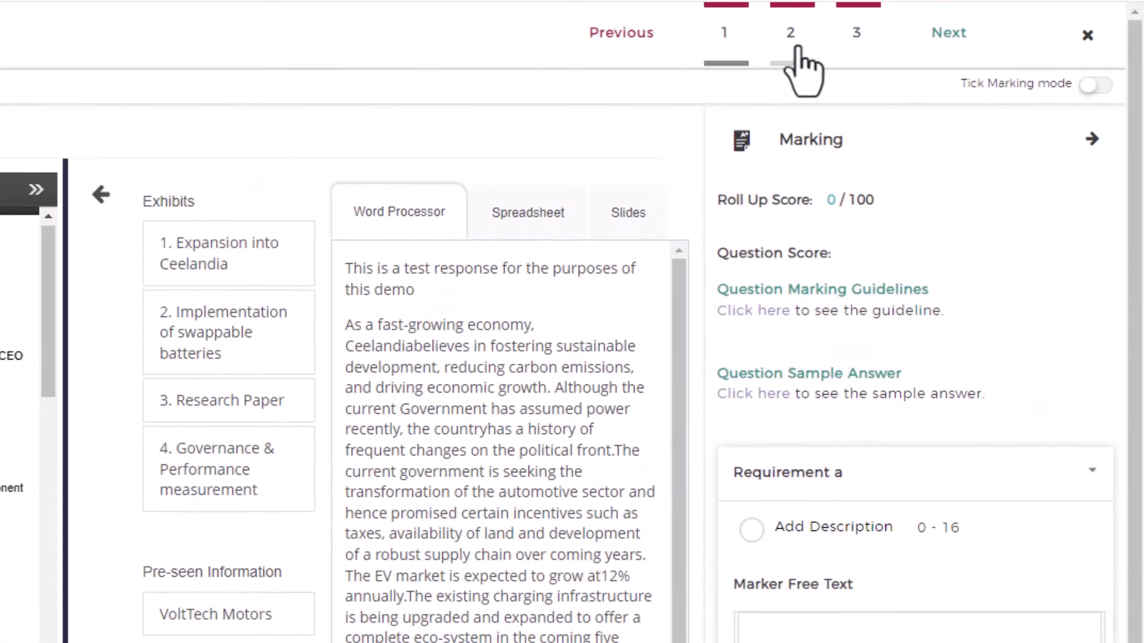
pyautogui.click(791, 32)
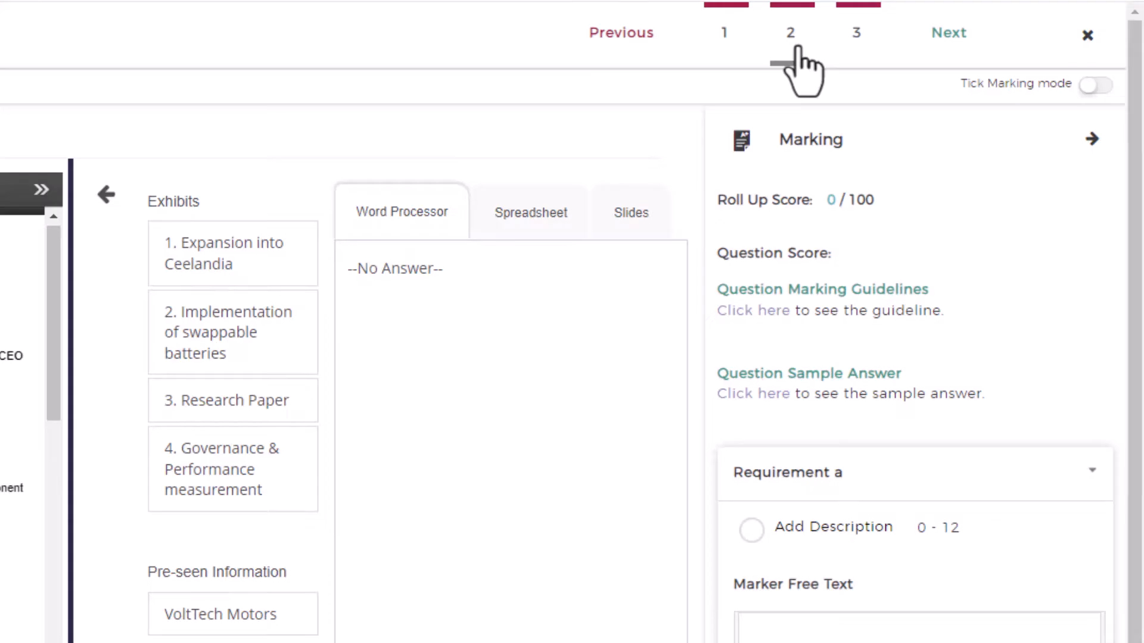
pyautogui.click(723, 32)
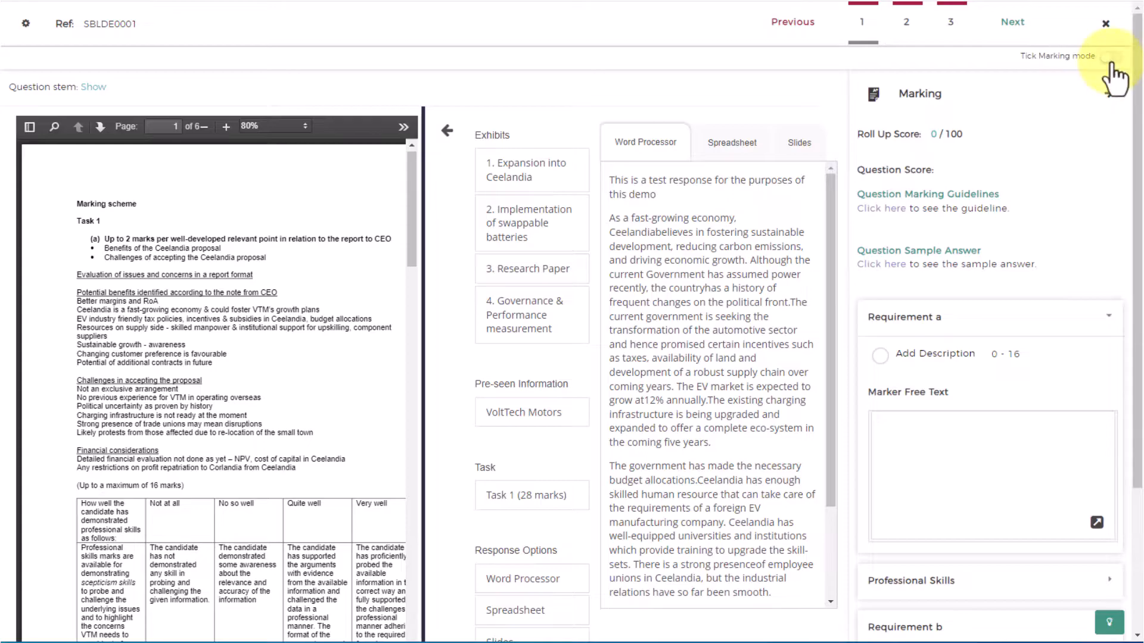
# Turn on tick marking mode and select Requirement a for allocating marks
pyautogui.click(1108, 56)
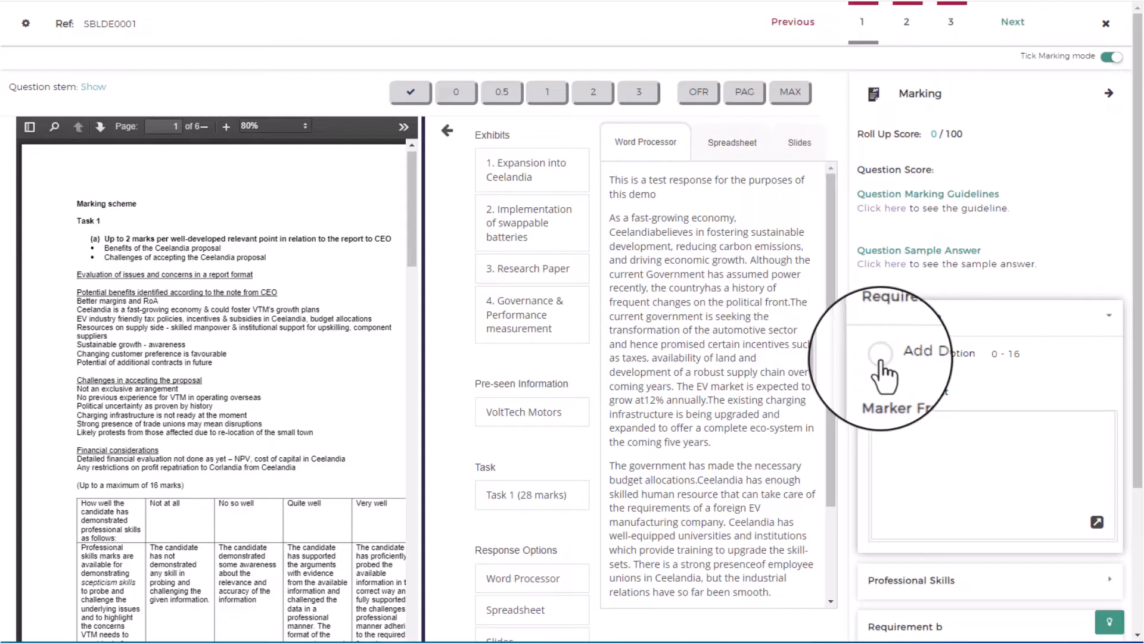
pyautogui.click(883, 355)
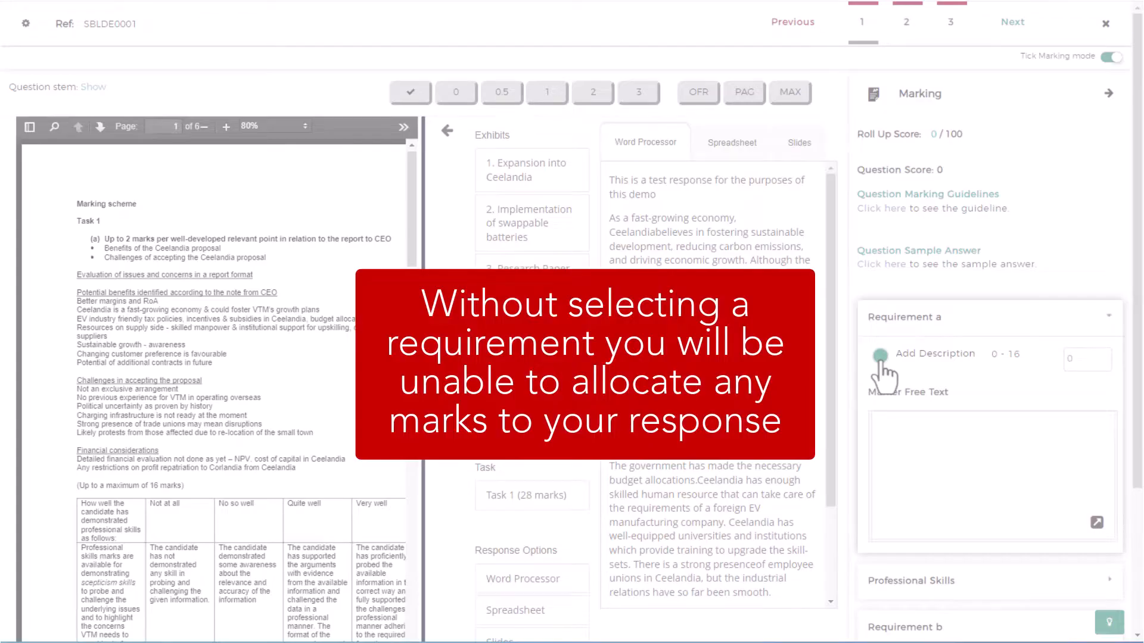
pyautogui.click(880, 357)
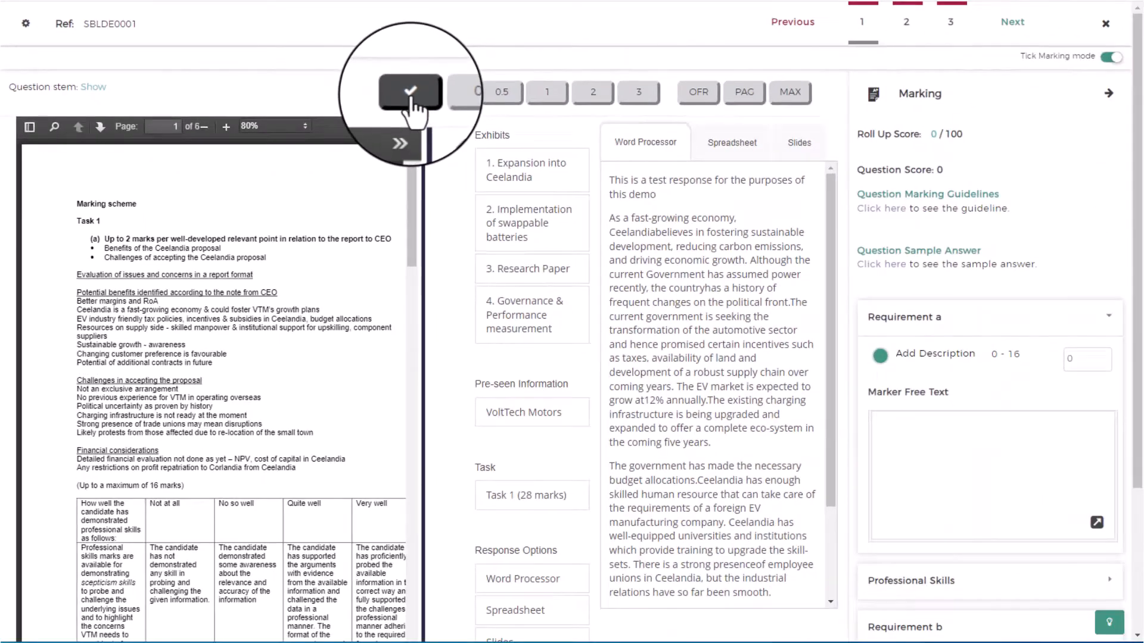
# Place 0.5 and 1-mark ticks on the word-processor and spreadsheet answers, reaching 4/100
pyautogui.click(501, 92)
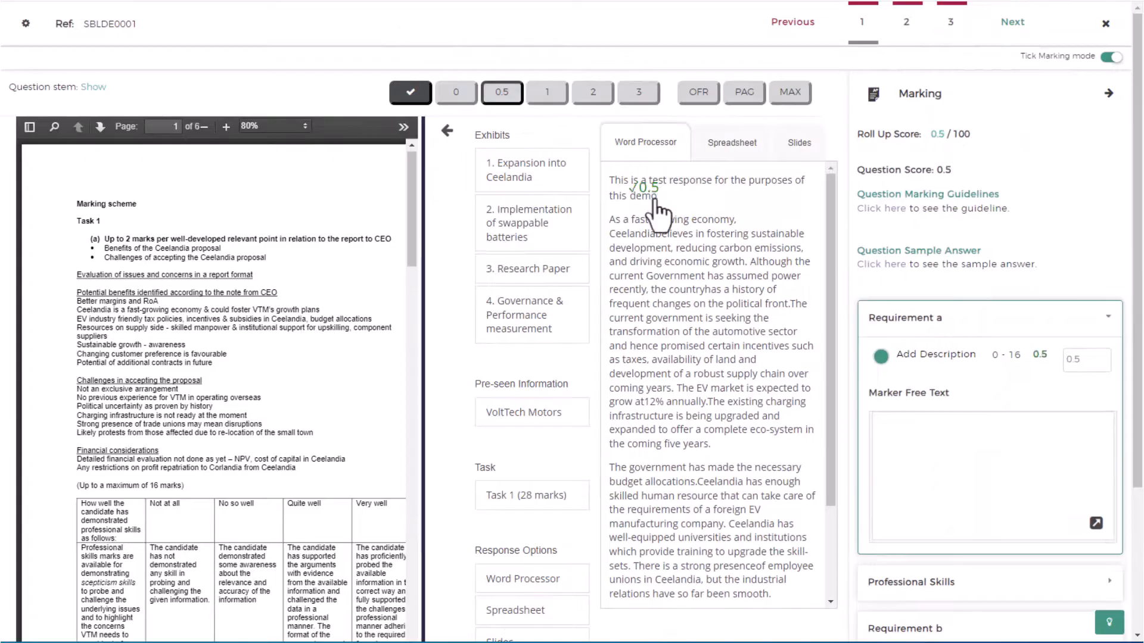
pyautogui.click(546, 92)
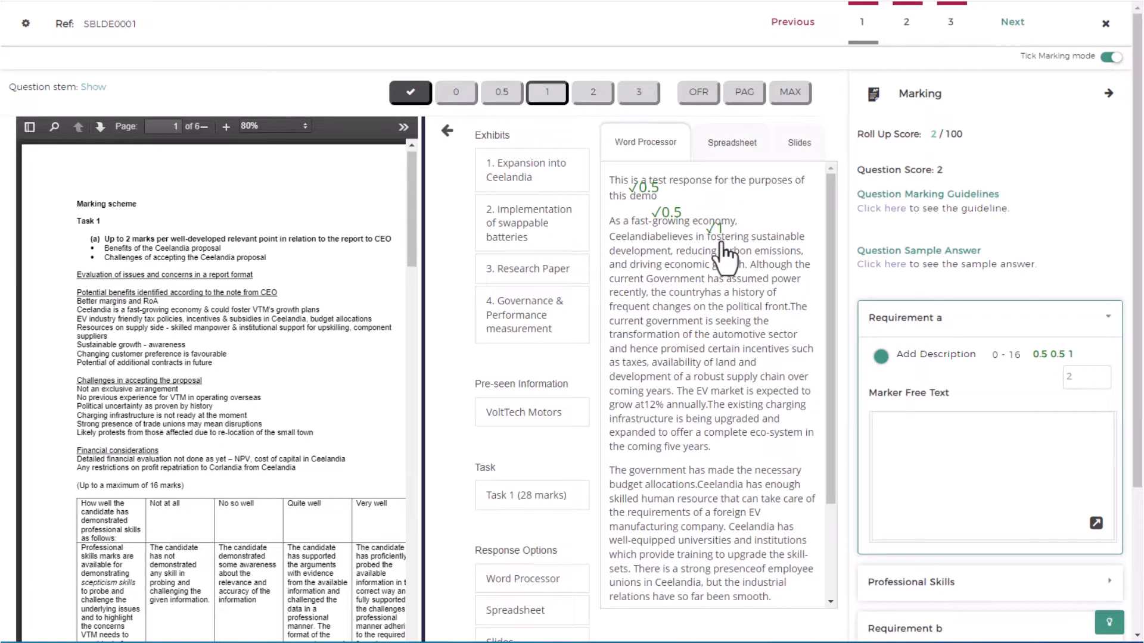
pyautogui.click(731, 142)
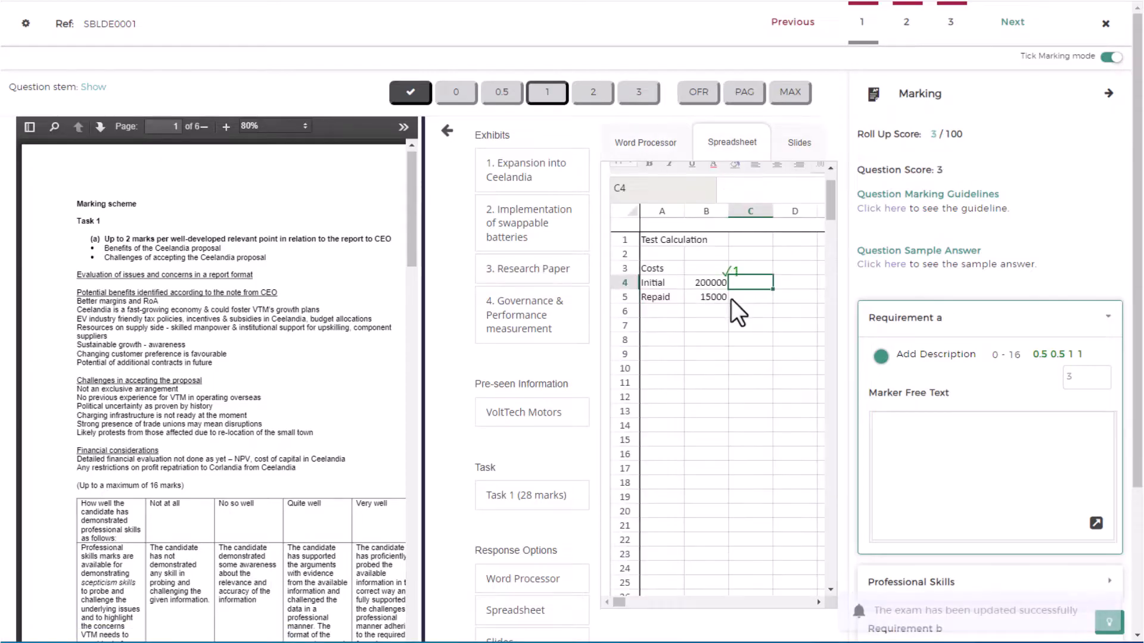
pyautogui.click(751, 296)
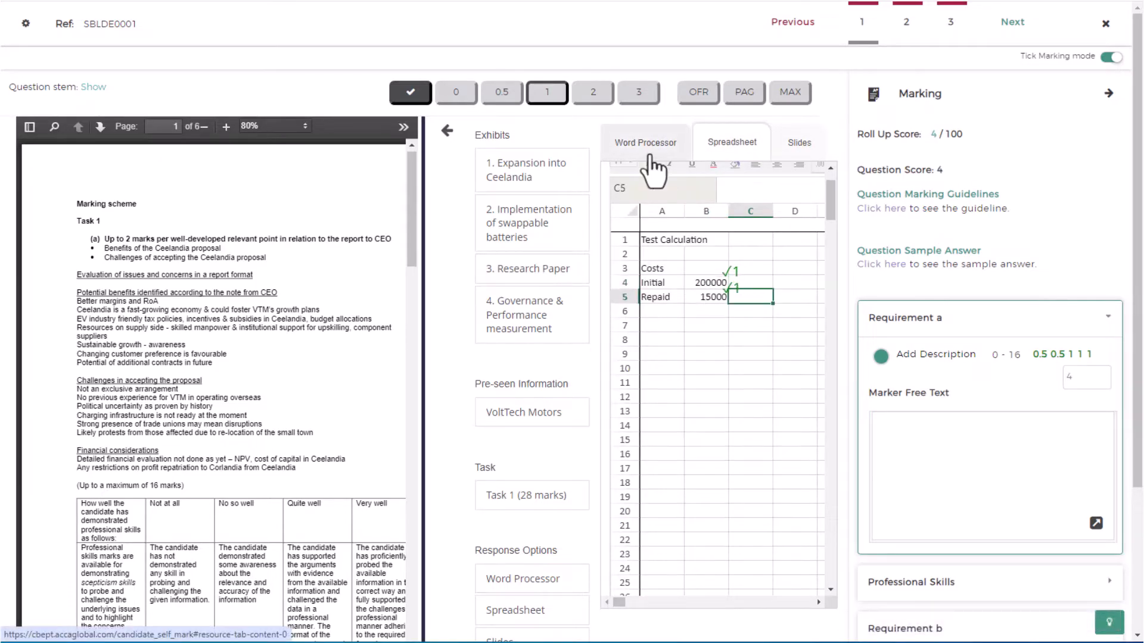
pyautogui.click(644, 142)
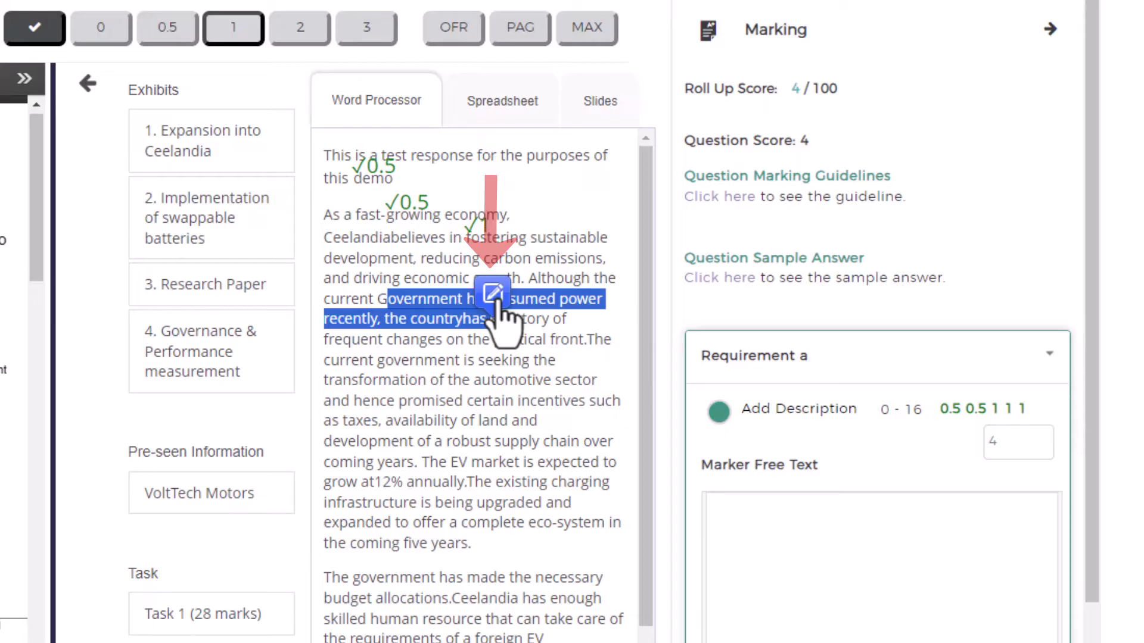
# Annotate the government power passage with the note 'Requires more detail'
pyautogui.click(491, 294)
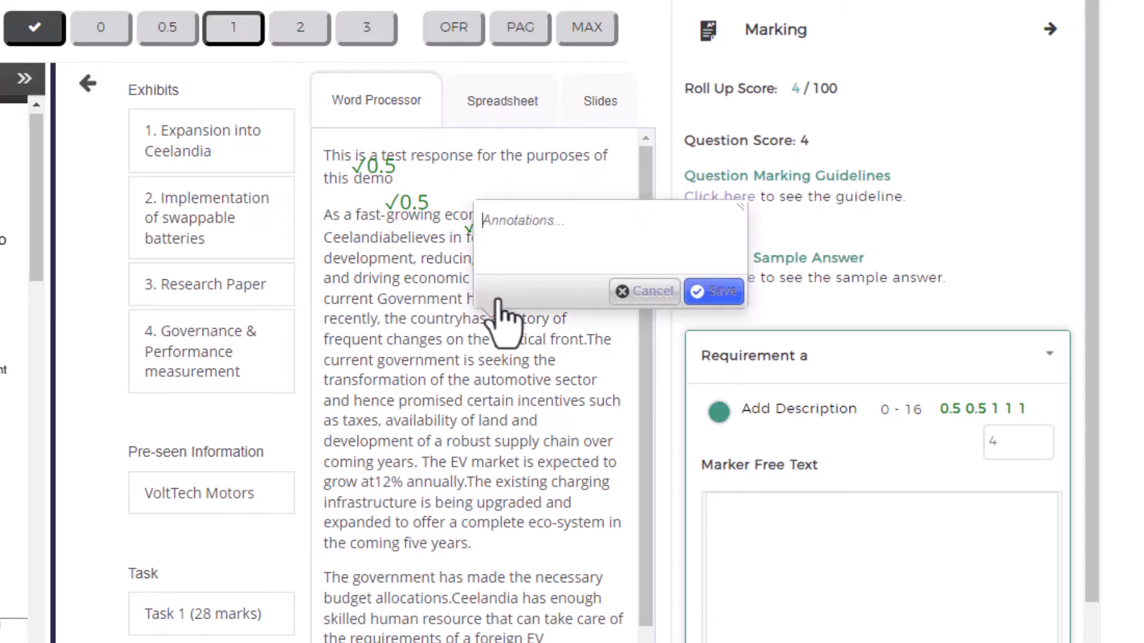
pyautogui.write('Requires')
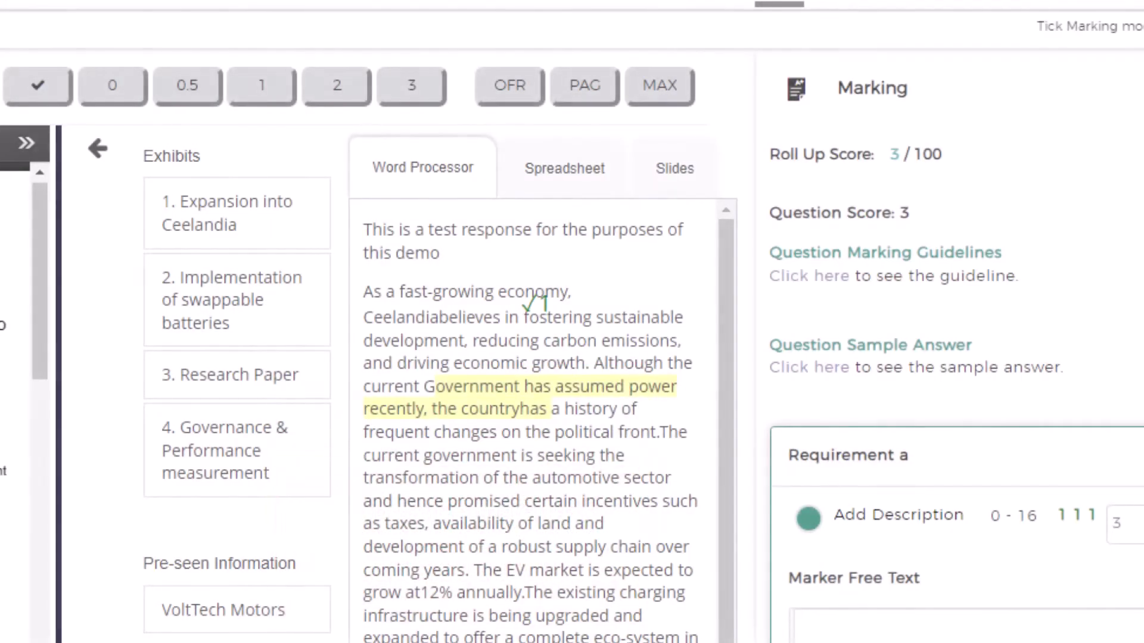
# Review the OFR, PAG and MAX marking buttons until the exam confirms it updated successfully
pyautogui.click(658, 85)
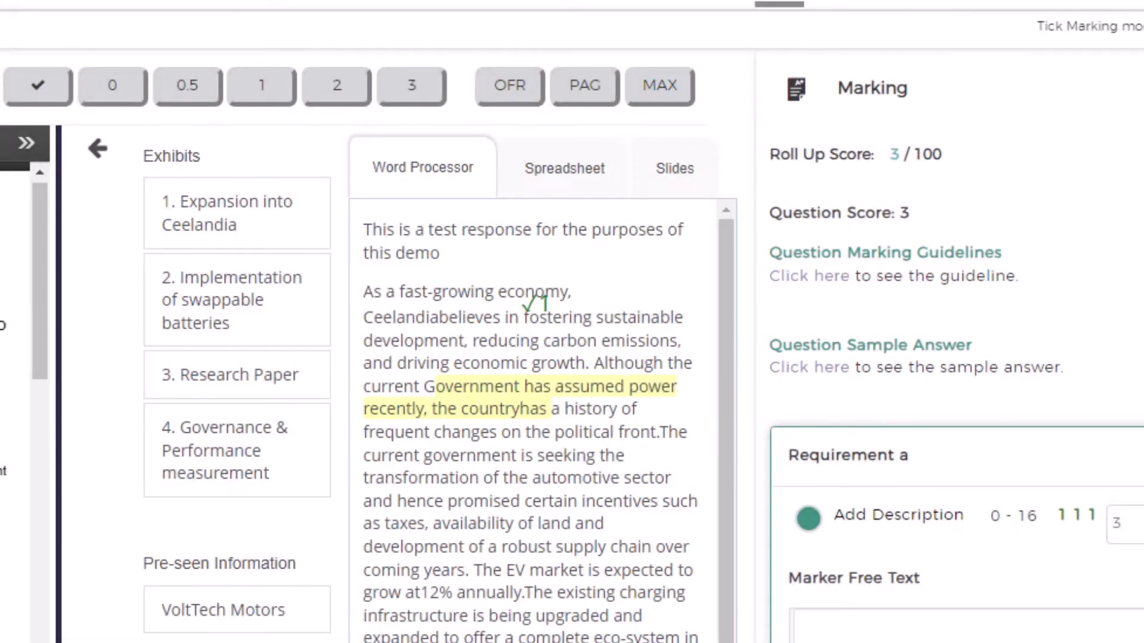
pyautogui.click(584, 85)
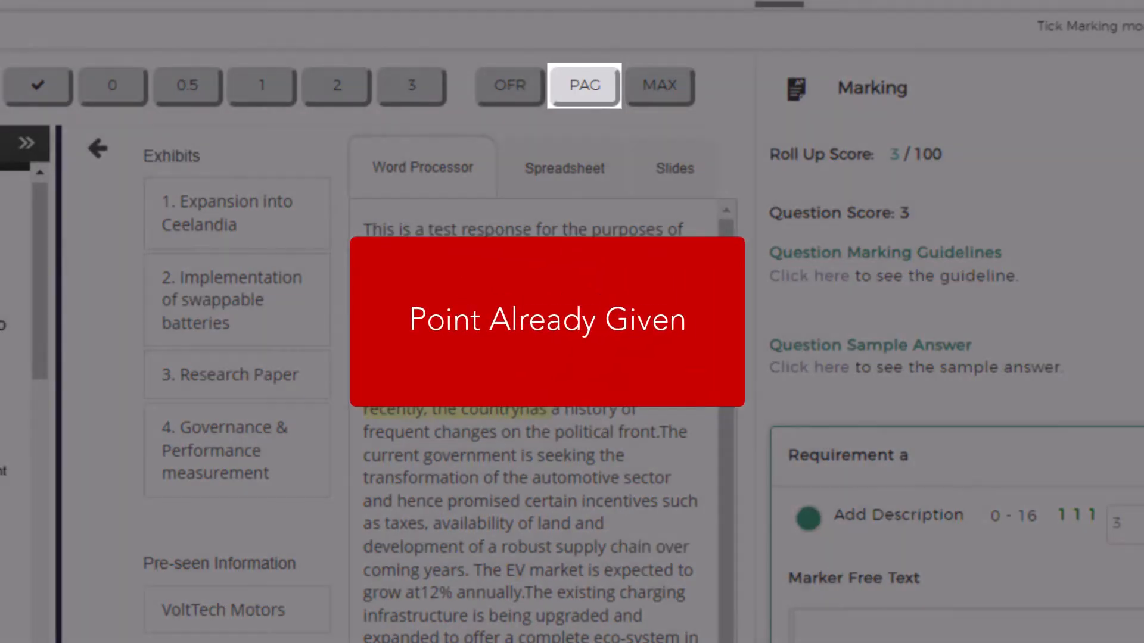
pyautogui.click(508, 86)
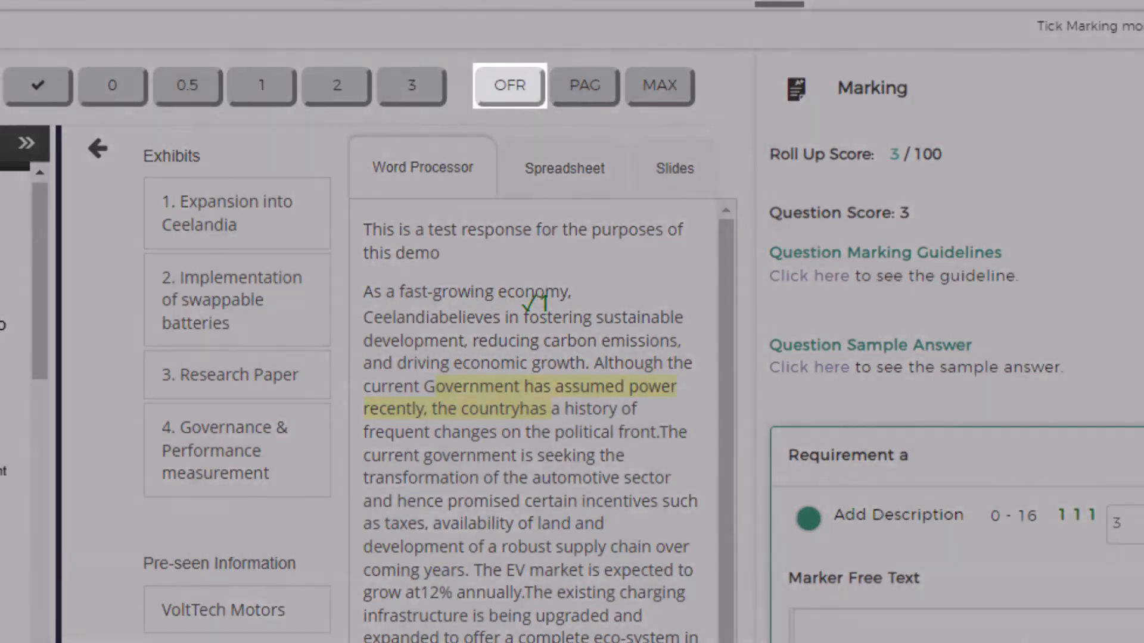
pyautogui.click(508, 85)
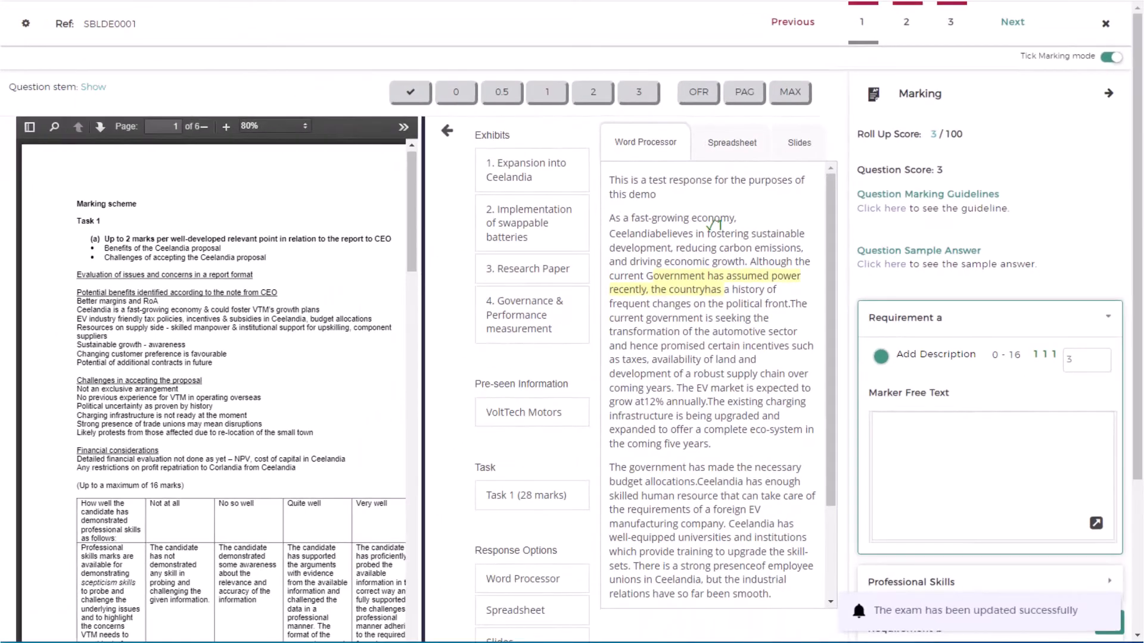
# Enter the overall comment 'Need to add more detail in the answer and show clear workings'
pyautogui.scroll(-3)
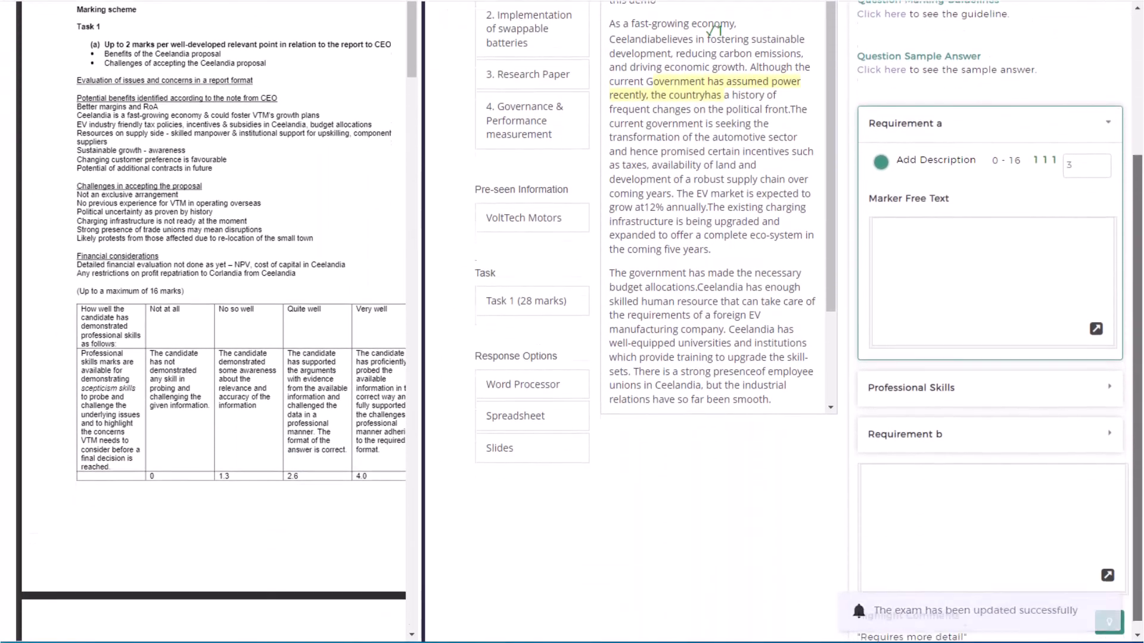
pyautogui.write('N')
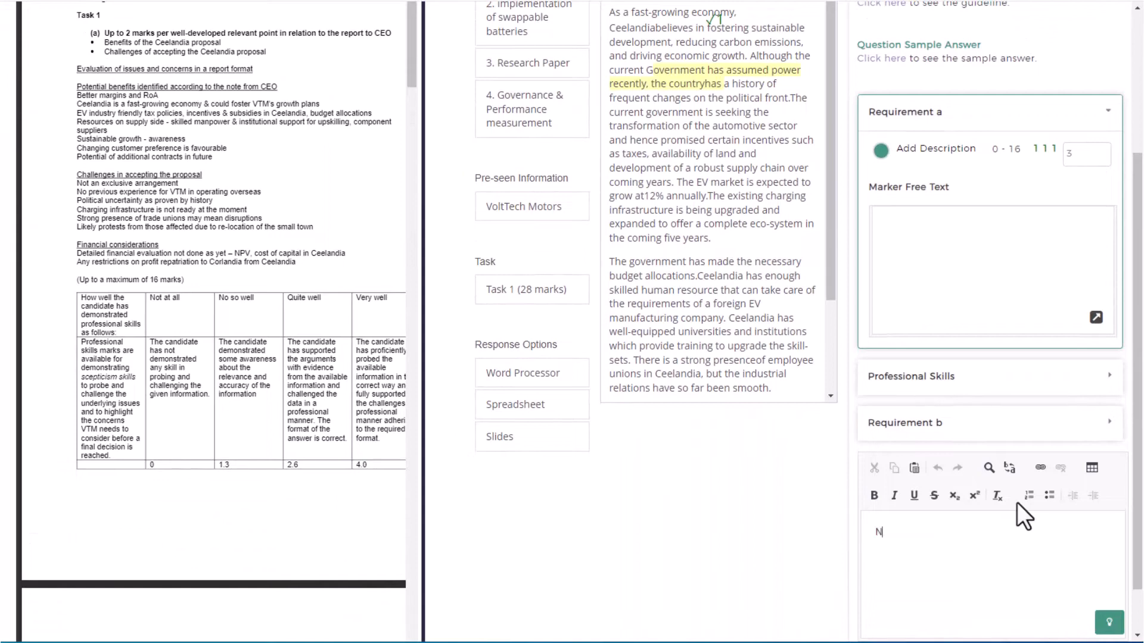
pyautogui.write('eed to add more detail in the answer and show clear working')
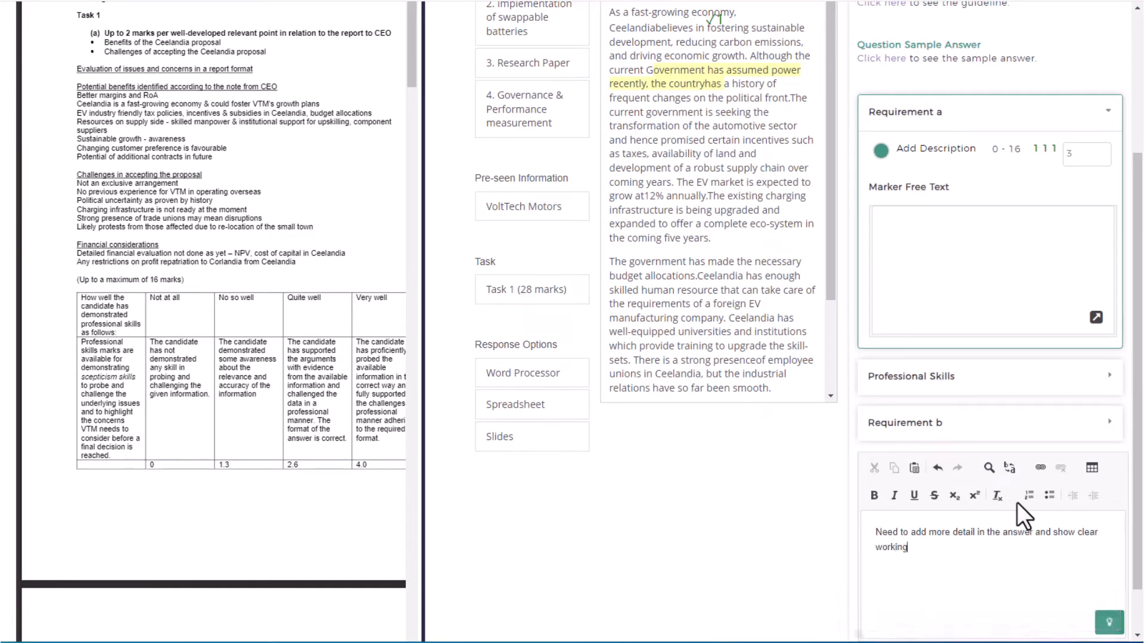
pyautogui.write('s')
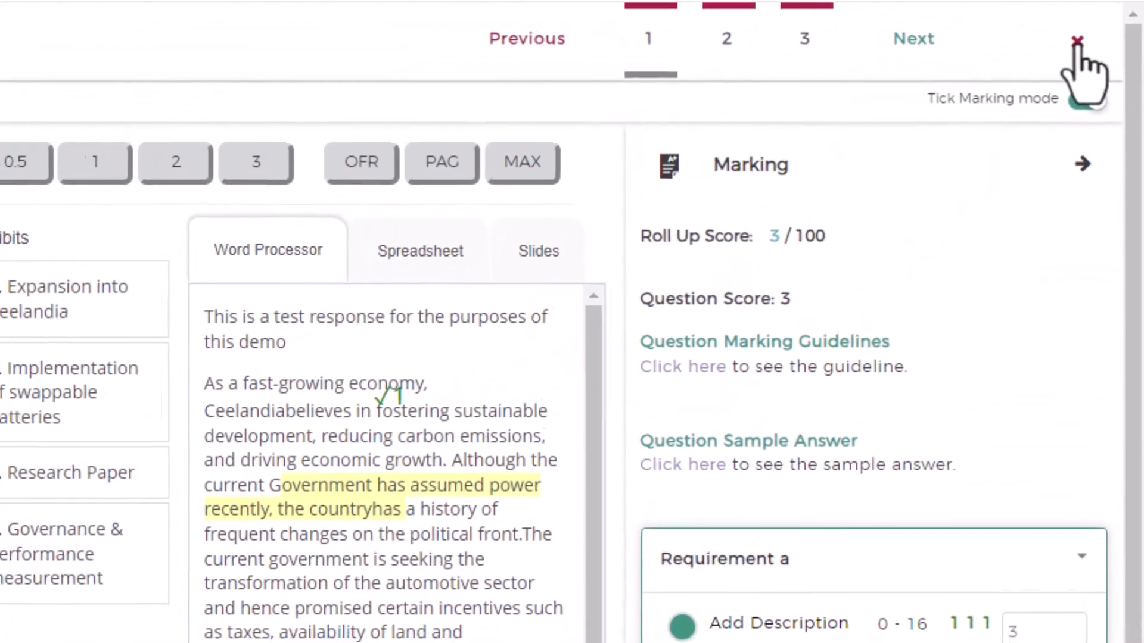
# Close the mark screen and confirm finishing the marking
pyautogui.click(1076, 41)
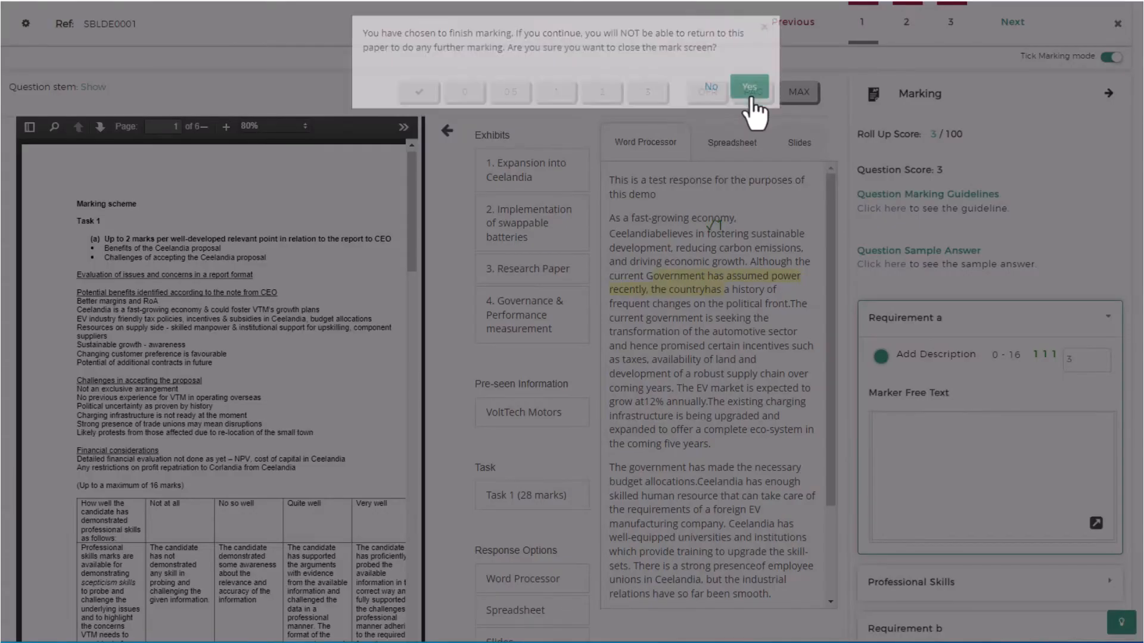
pyautogui.click(747, 91)
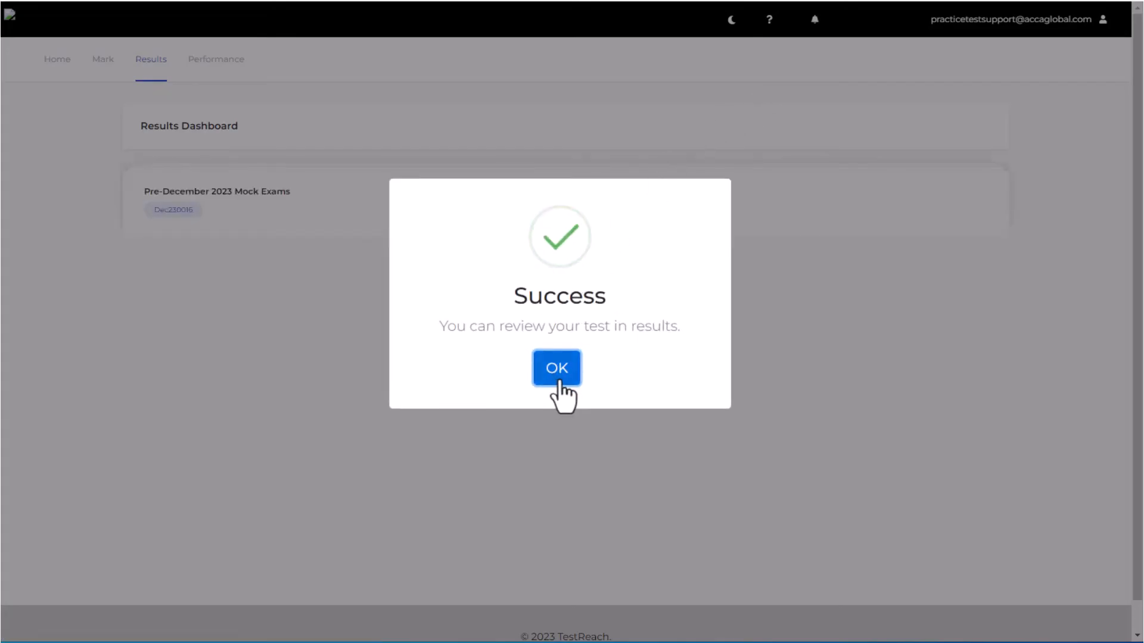
# Dismiss the marking message and review Question 1's spreadsheet response with its two ticks
pyautogui.click(556, 367)
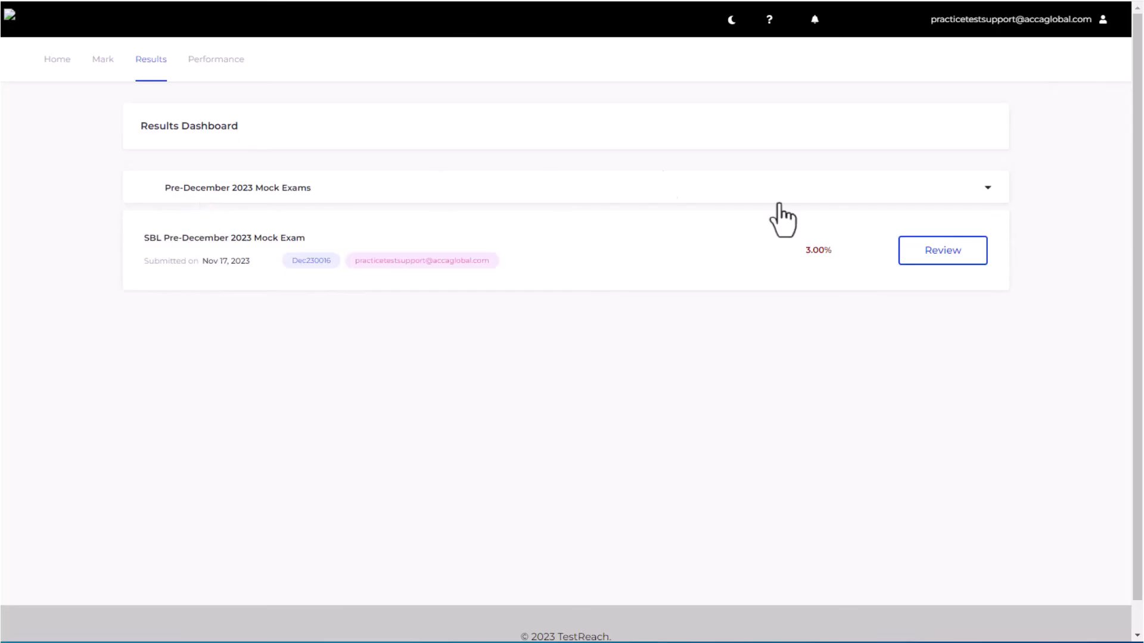
pyautogui.click(942, 250)
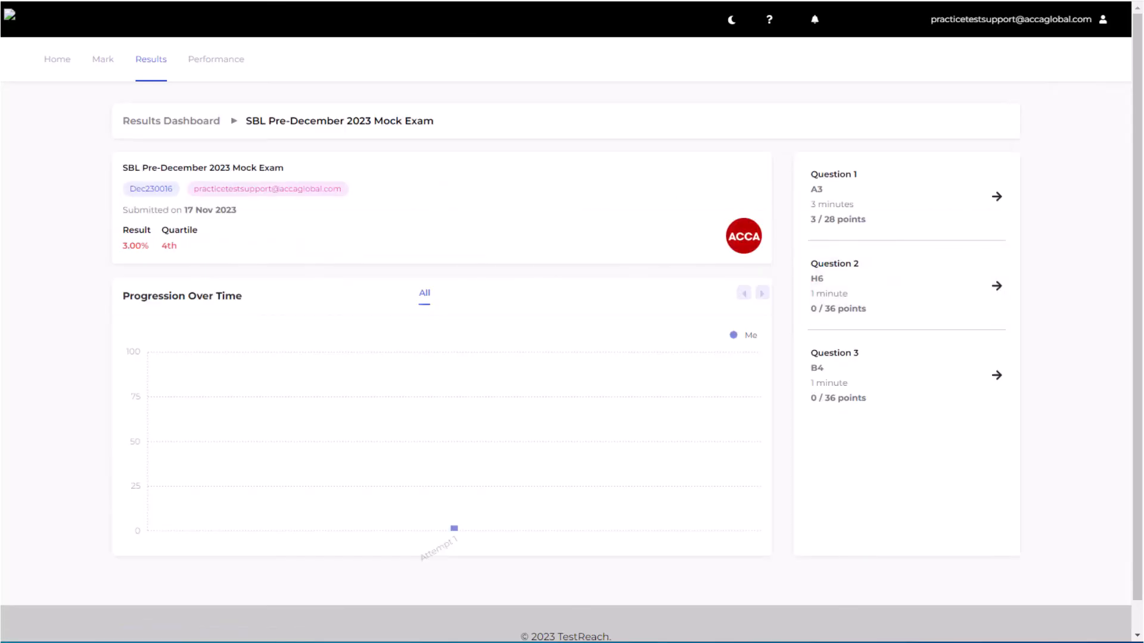
pyautogui.click(994, 196)
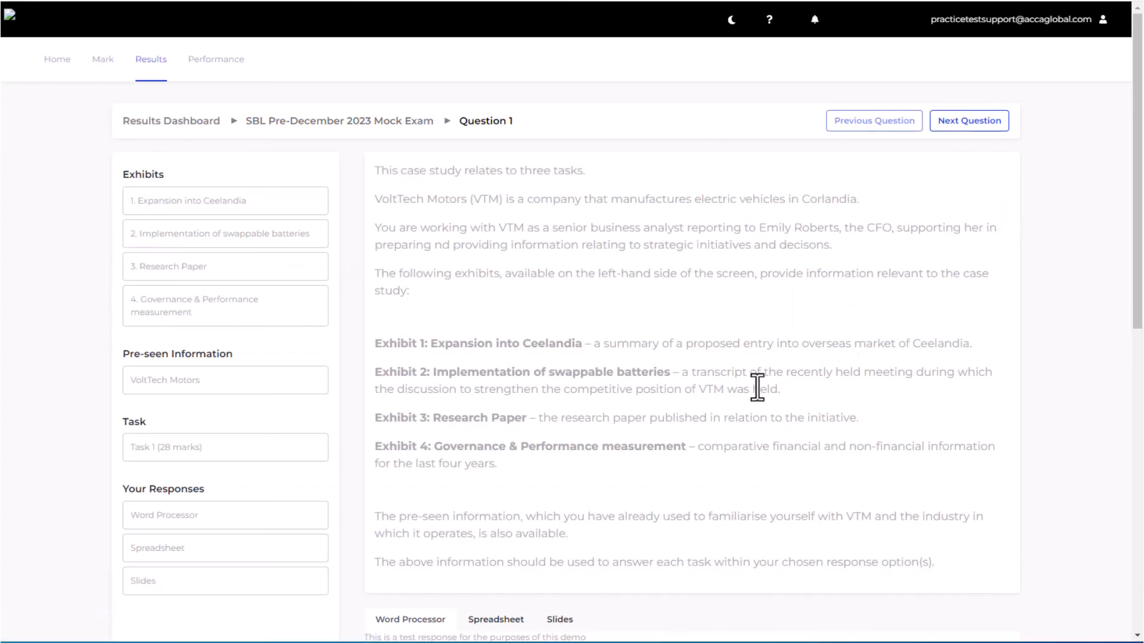
pyautogui.scroll(-3)
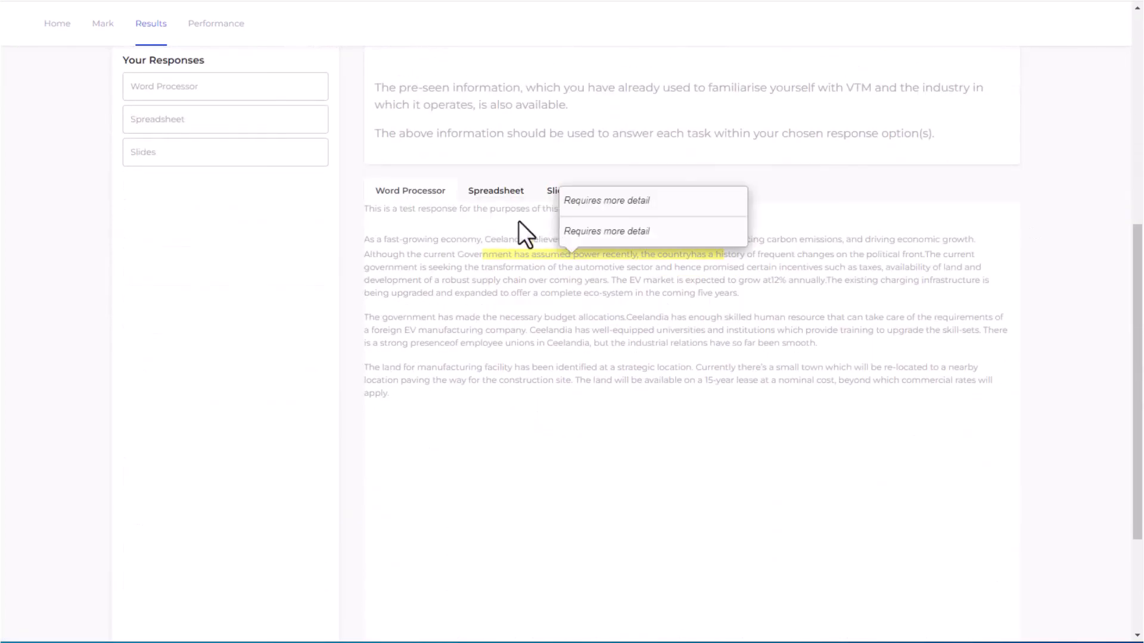
pyautogui.click(495, 190)
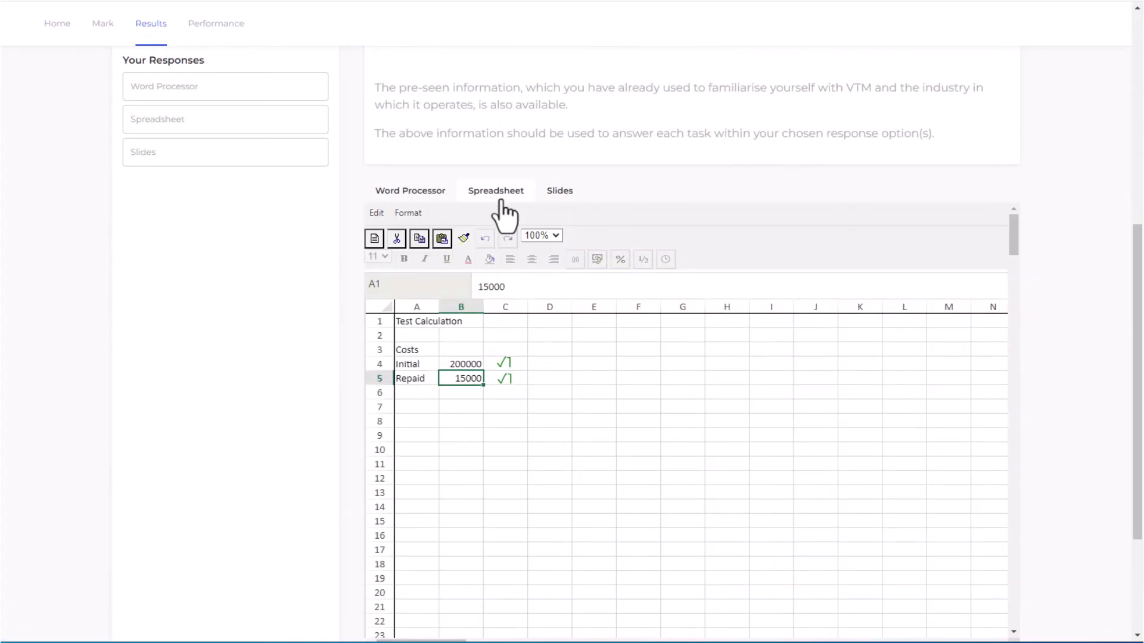